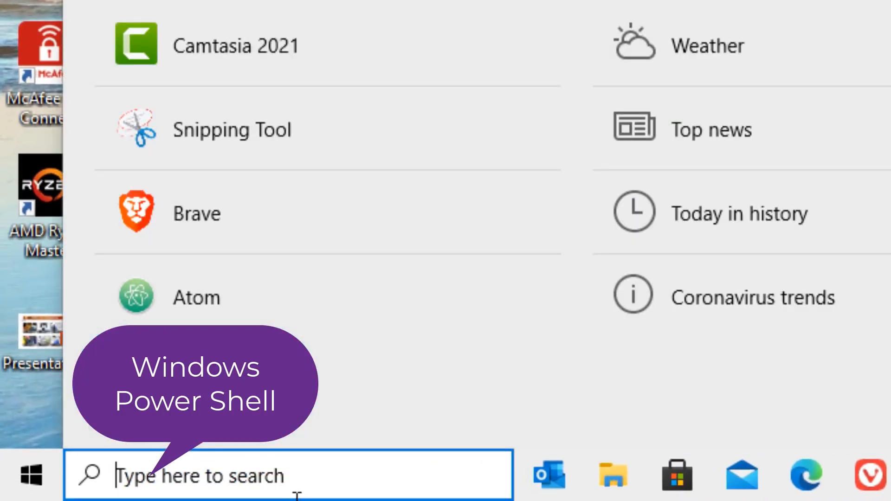
- Search 'power shell' and launch Windows PowerShell with Run as administrator
{"action": "type", "text": "power shell"}
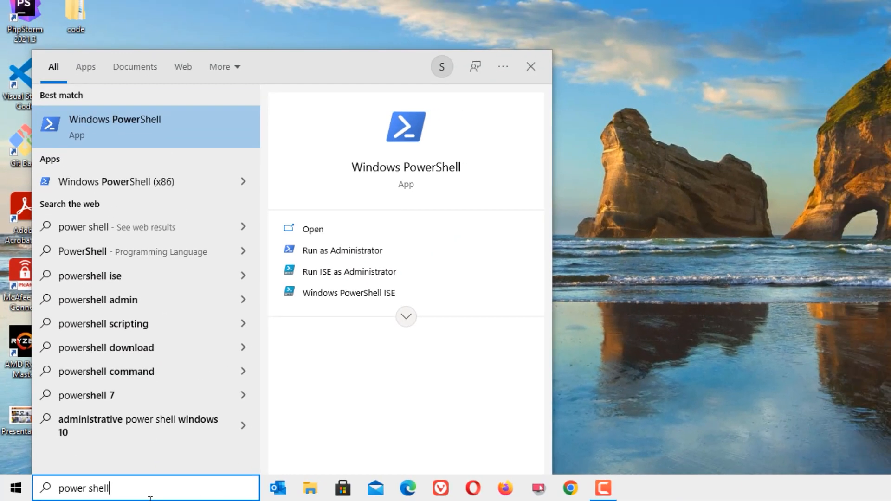
{"action": "mouse_move", "coordinate": [165, 160]}
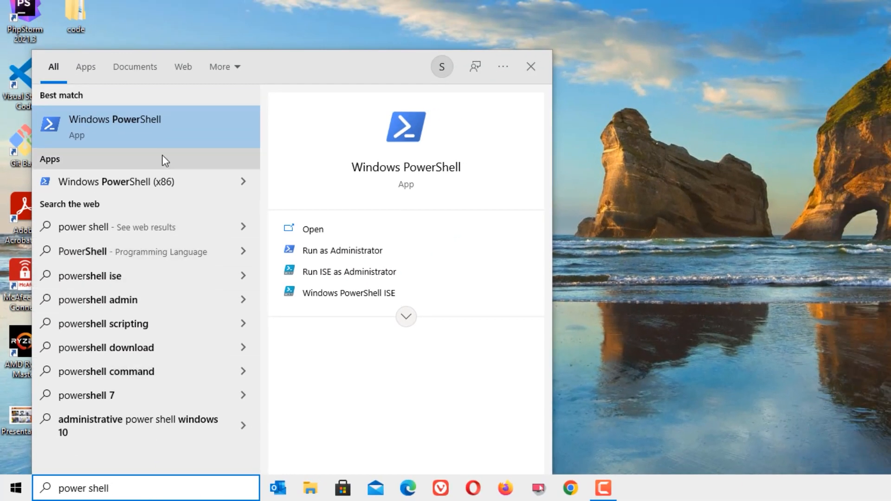
{"action": "right_click", "coordinate": [114, 126]}
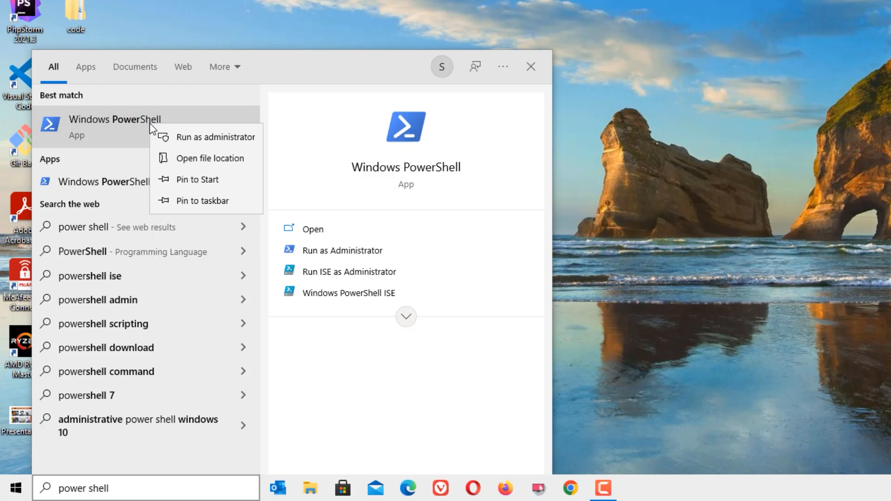
{"action": "mouse_move", "coordinate": [193, 136]}
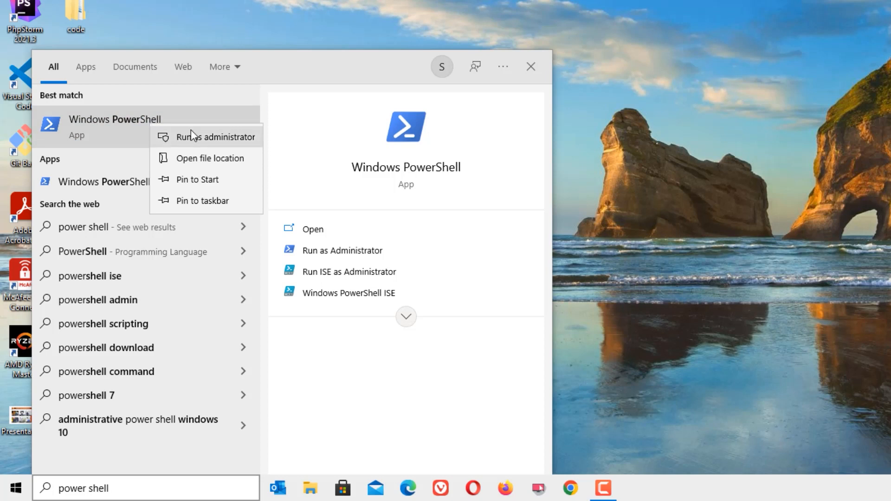
{"action": "left_click", "coordinate": [217, 136]}
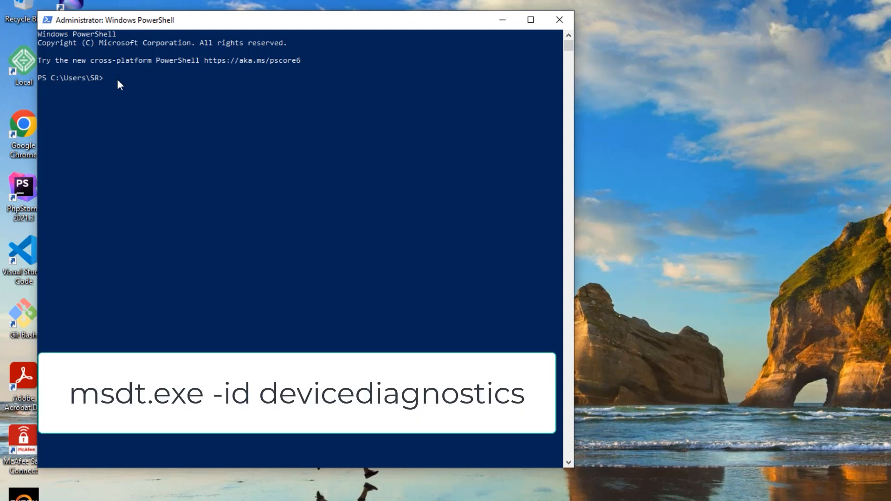
- Run msdt.exe -id devicediagnostics and dismiss the troubleshooting service disabled message
{"action": "type", "text": "msdt"}
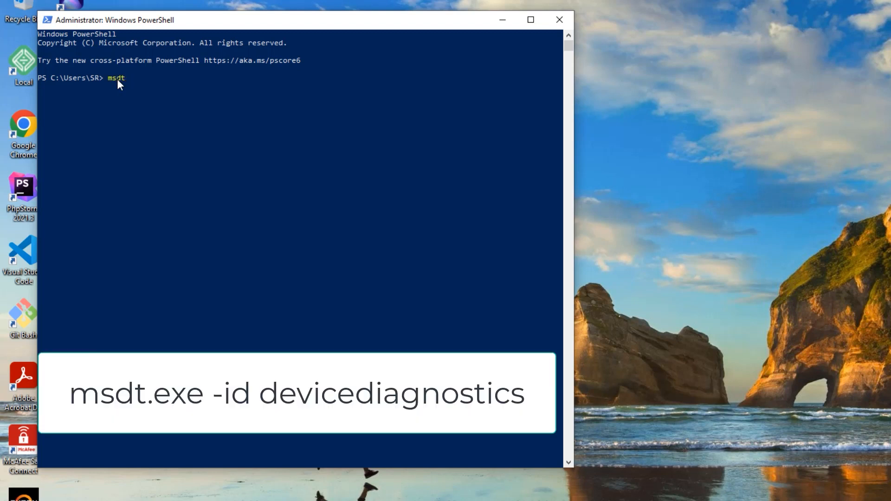
{"action": "type", "text": ".exe -i"}
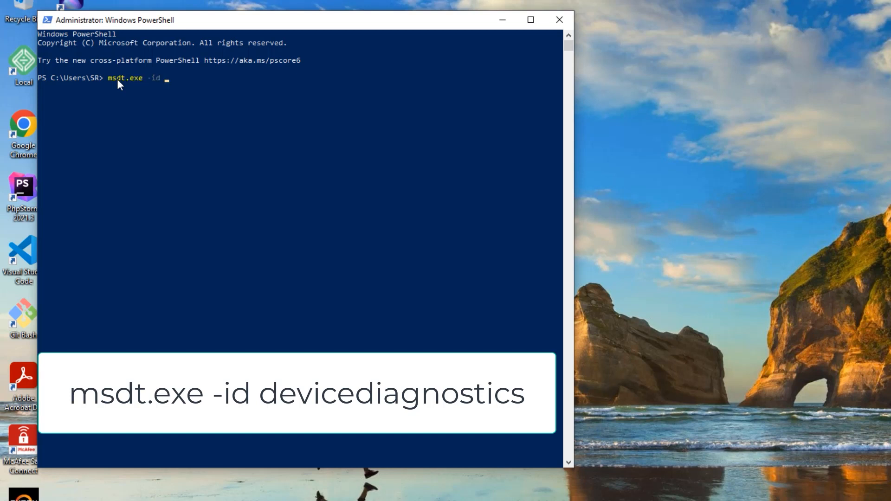
{"action": "type", "text": "devicediag"}
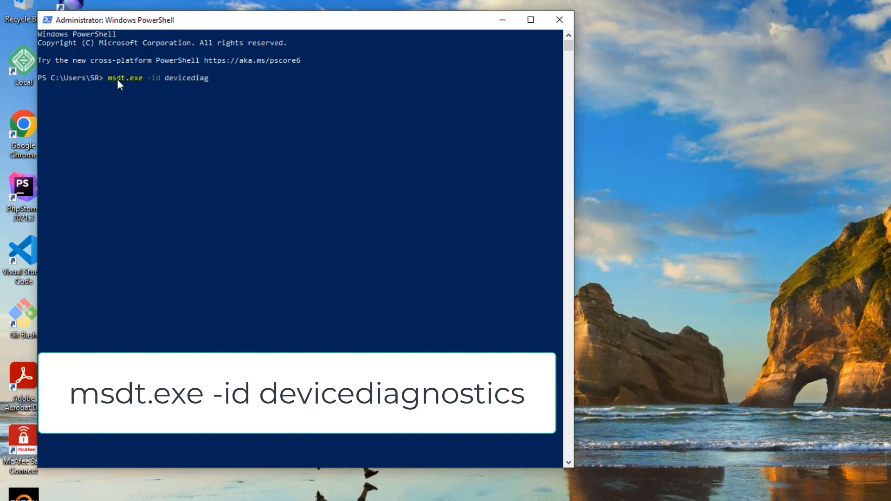
{"action": "type", "text": "nostics"}
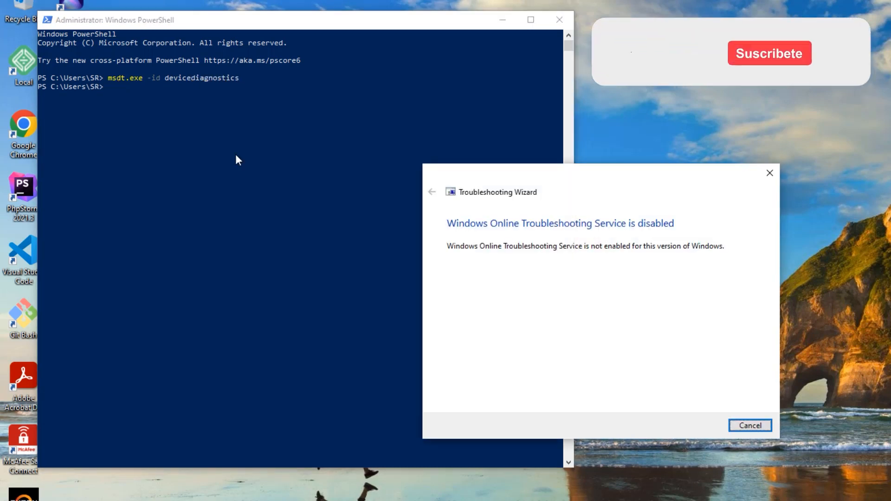
{"action": "mouse_move", "coordinate": [630, 63]}
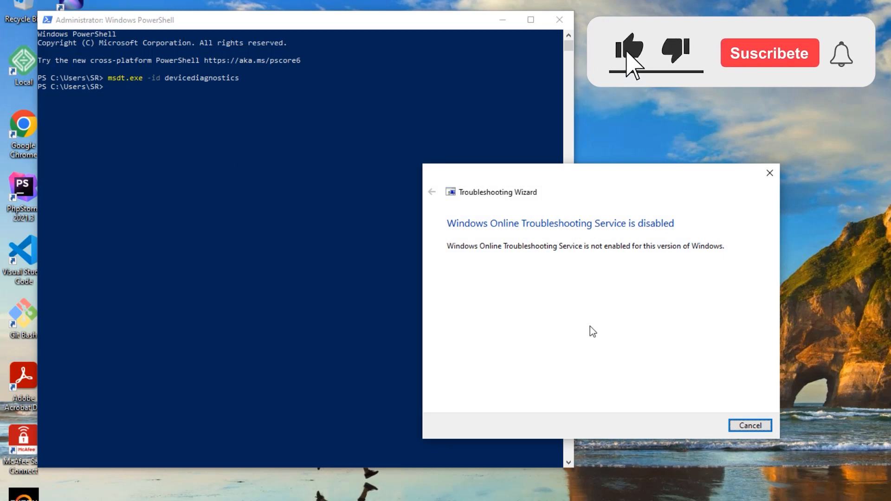
{"action": "left_click", "coordinate": [749, 425]}
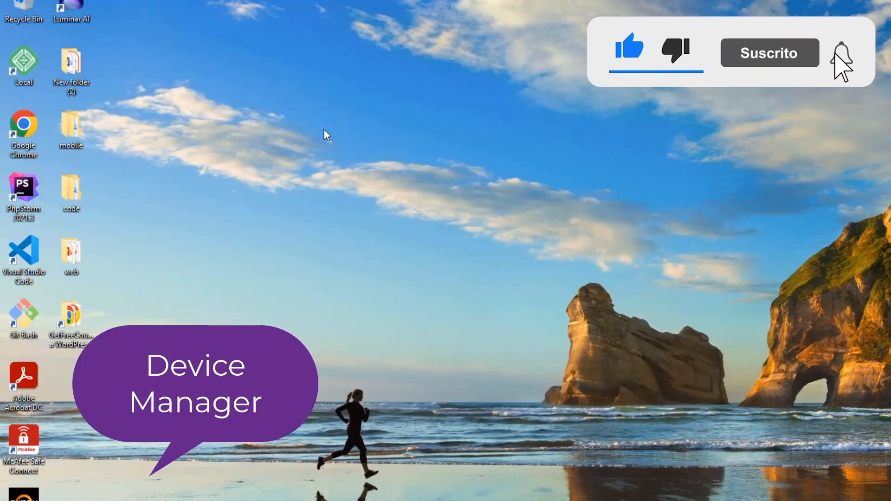
- Search the taskbar for 'device' to bring up Device Manager as best match
{"action": "left_click", "coordinate": [23, 488]}
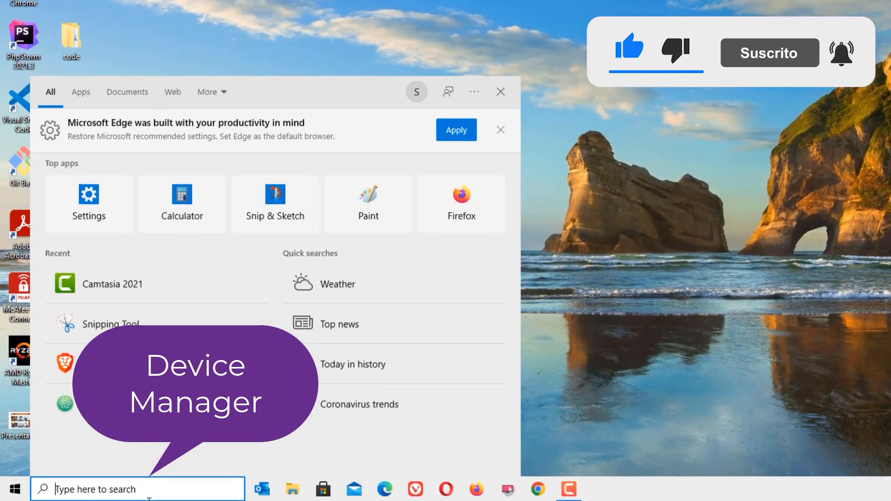
{"action": "type", "text": "device"}
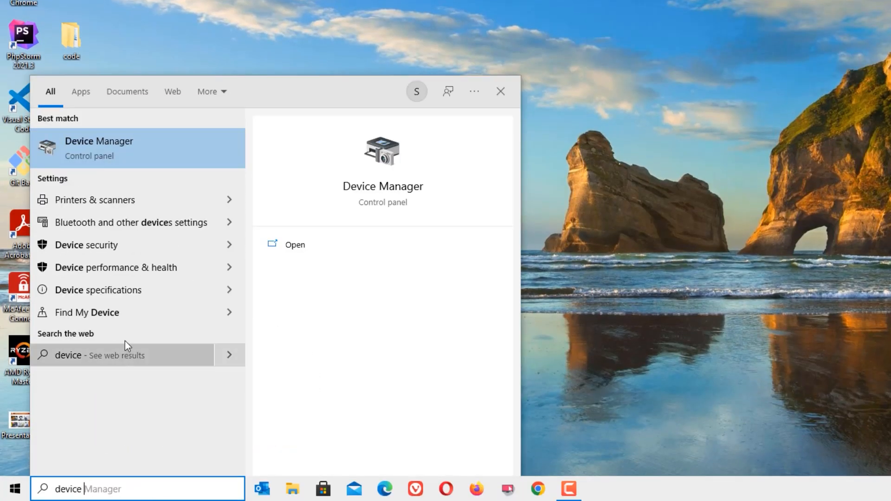
{"action": "mouse_move", "coordinate": [139, 165]}
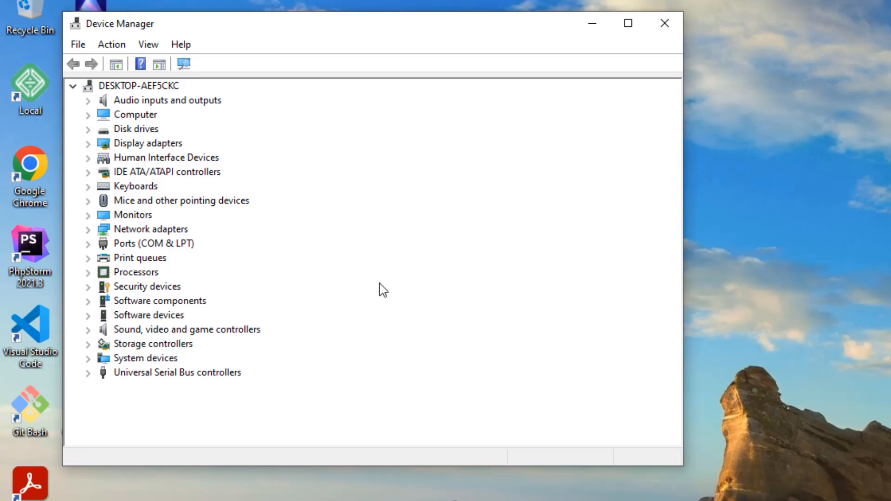
{"action": "mouse_move", "coordinate": [124, 380]}
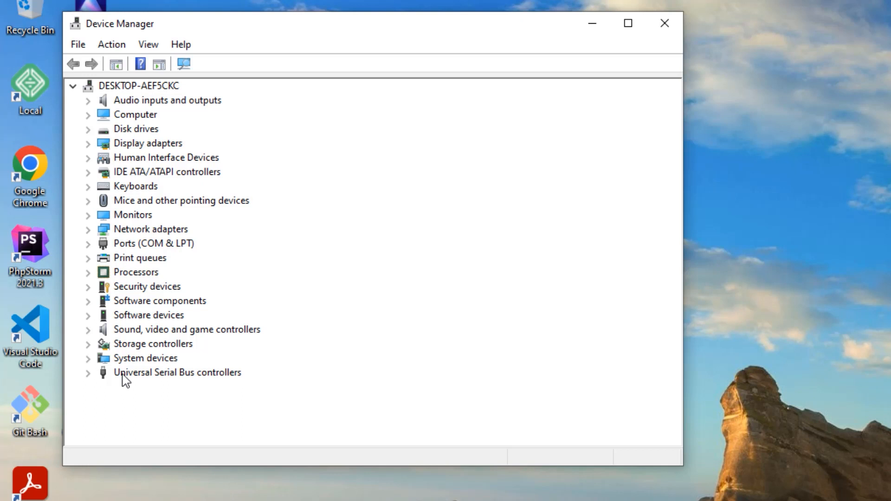
- Start Update driver for the USB Composite Device under Universal Serial Bus controllers
{"action": "left_click", "coordinate": [88, 372]}
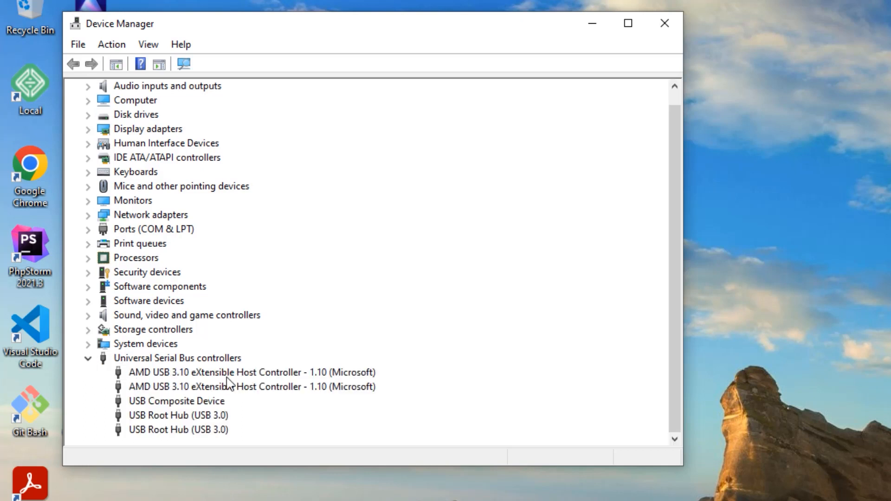
{"action": "mouse_move", "coordinate": [205, 406]}
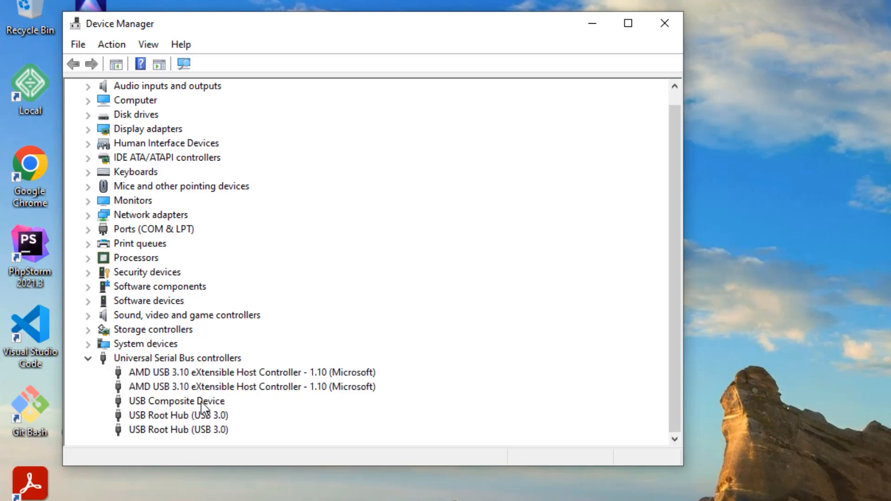
{"action": "right_click", "coordinate": [177, 400]}
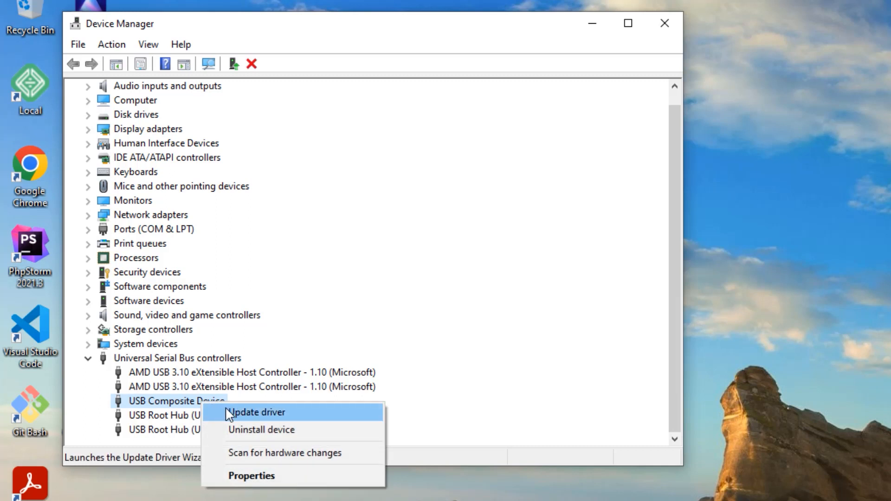
{"action": "left_click", "coordinate": [256, 412]}
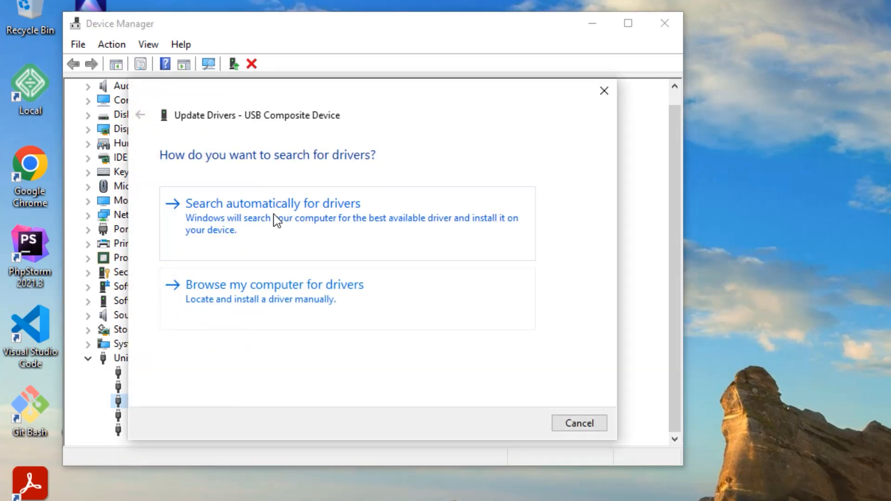
- Search automatically, go back, and reinstall the compatible USB Composite Device driver from this computer
{"action": "left_click", "coordinate": [273, 203]}
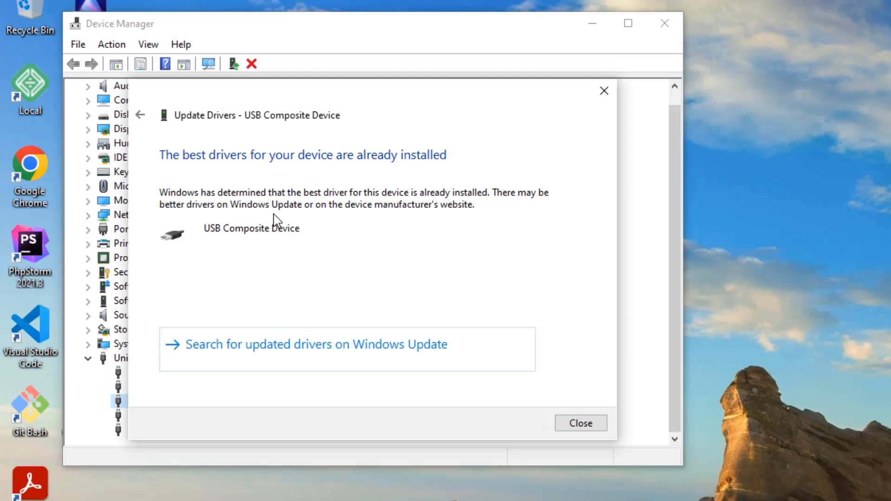
{"action": "mouse_move", "coordinate": [141, 116]}
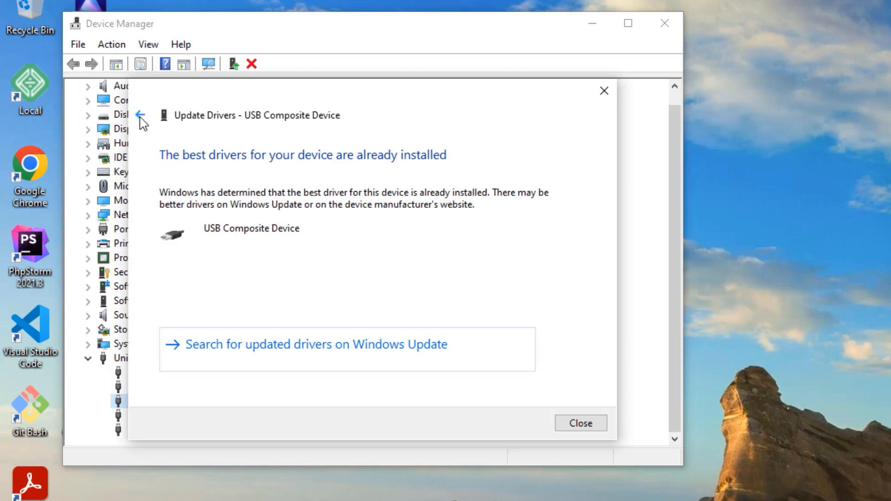
{"action": "left_click", "coordinate": [141, 114]}
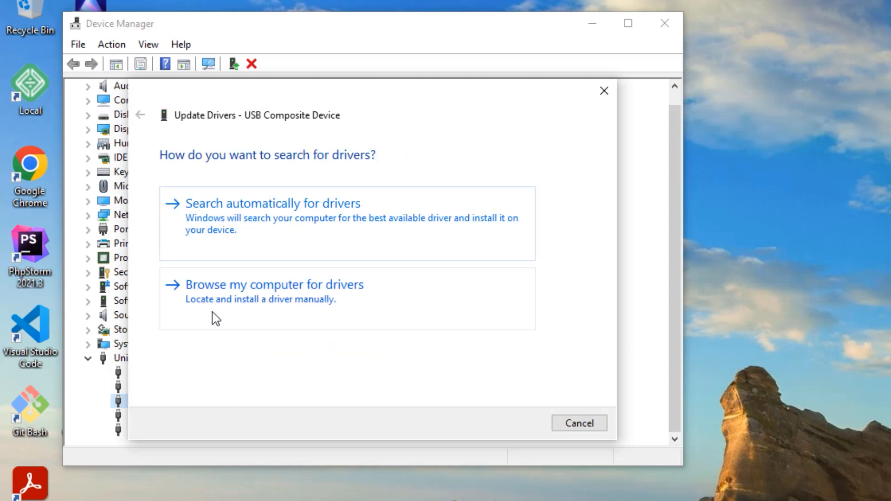
{"action": "left_click", "coordinate": [274, 284]}
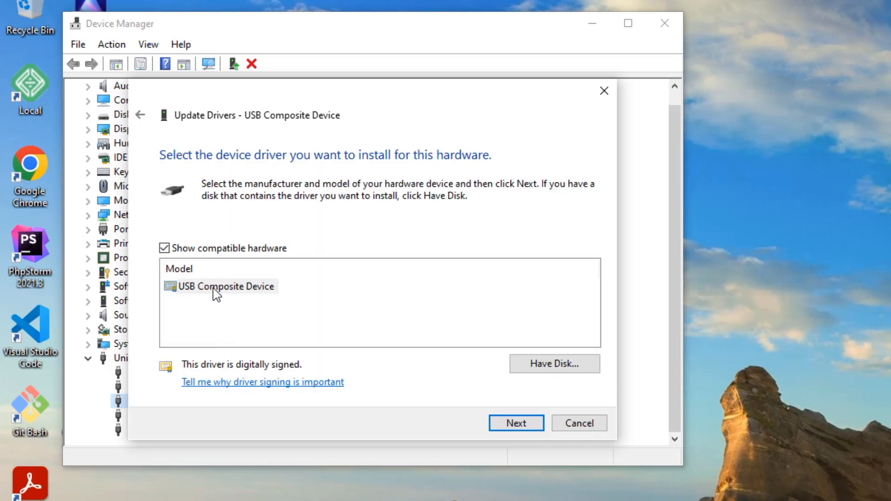
{"action": "left_click", "coordinate": [515, 423]}
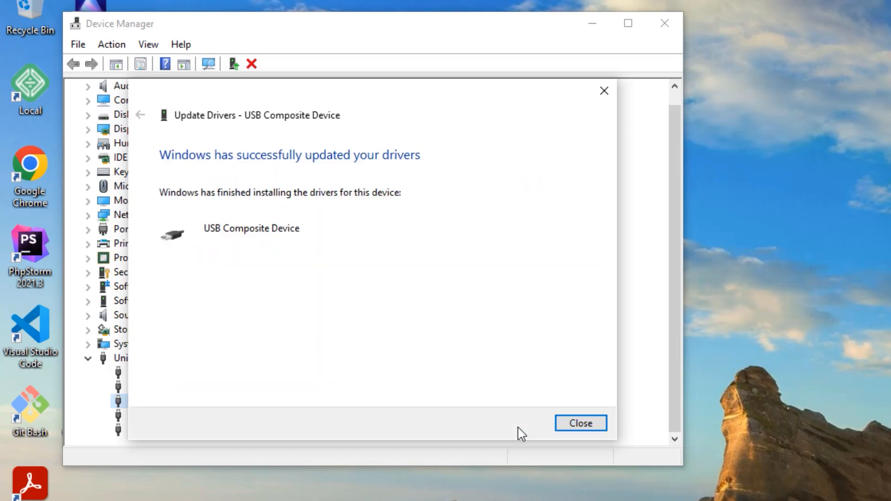
{"action": "left_click", "coordinate": [580, 423]}
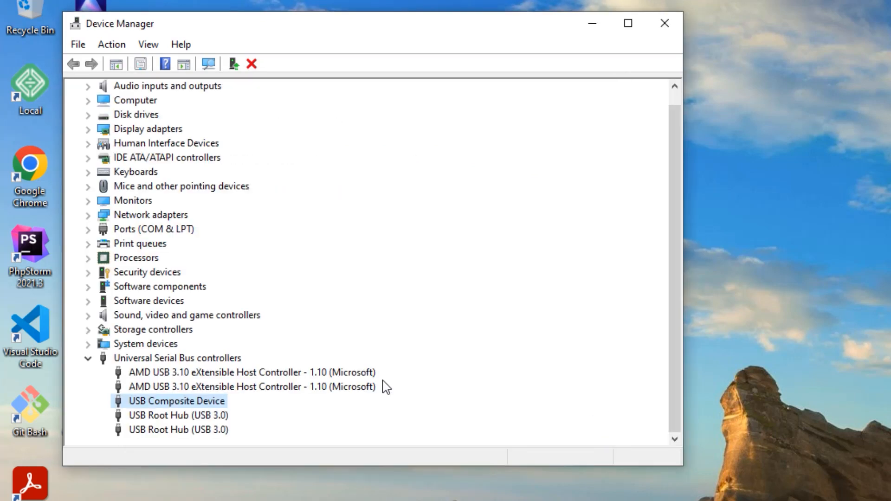
{"action": "mouse_move", "coordinate": [203, 427]}
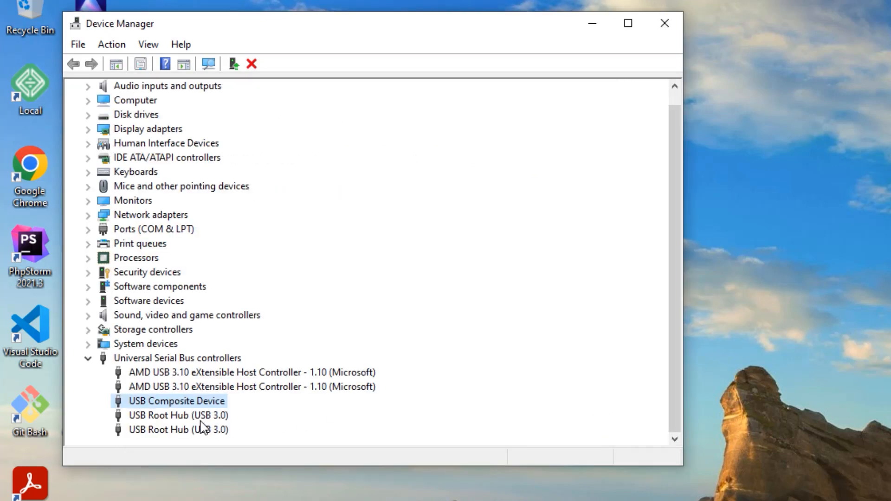
- Update the USB Root Hub (USB 3.0) driver, searching automatically then choosing its compatible driver manually
{"action": "right_click", "coordinate": [177, 414]}
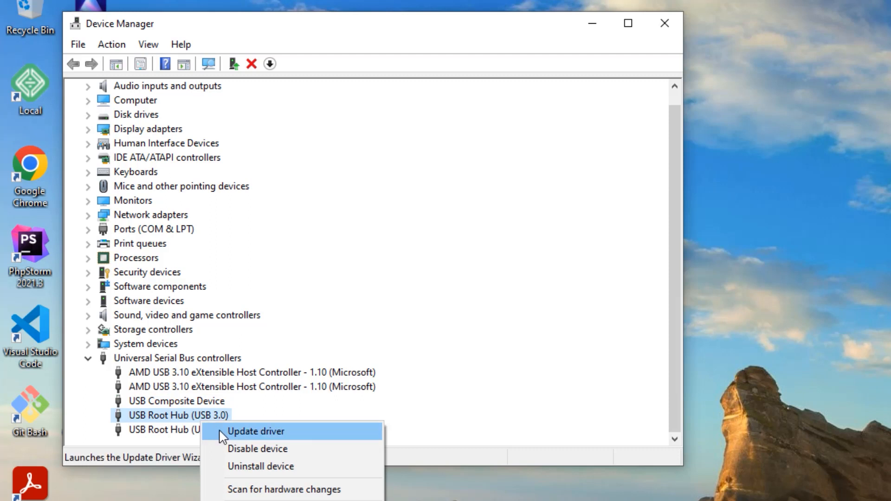
{"action": "left_click", "coordinate": [255, 430]}
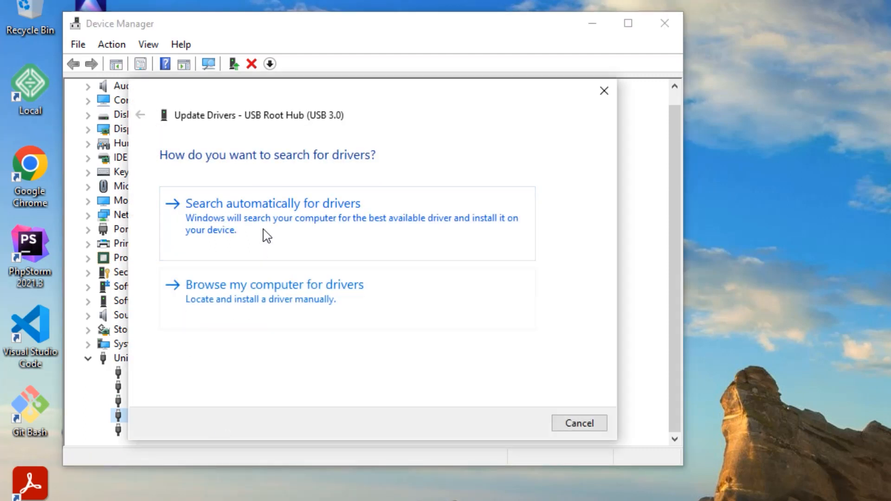
{"action": "left_click", "coordinate": [273, 203]}
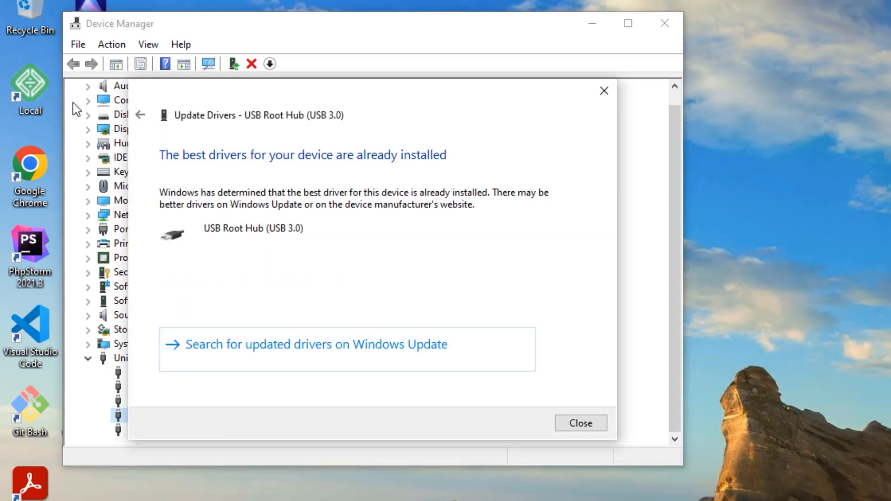
{"action": "left_click", "coordinate": [140, 114]}
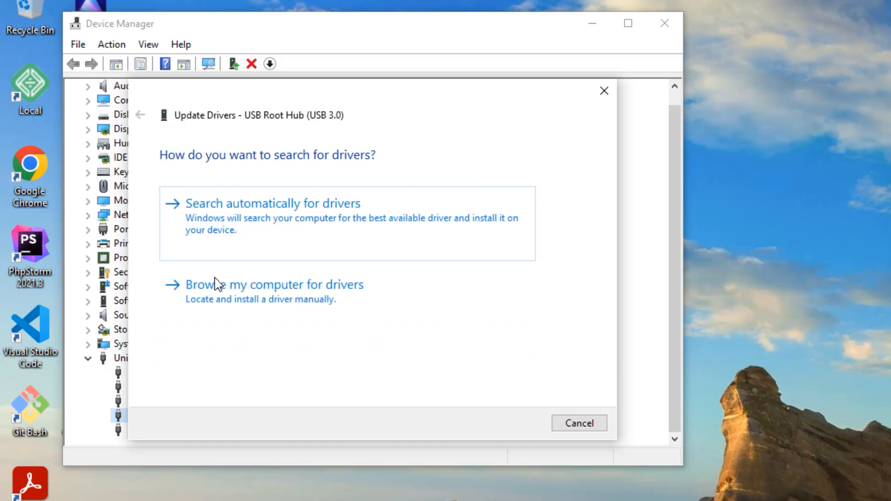
{"action": "left_click", "coordinate": [274, 284]}
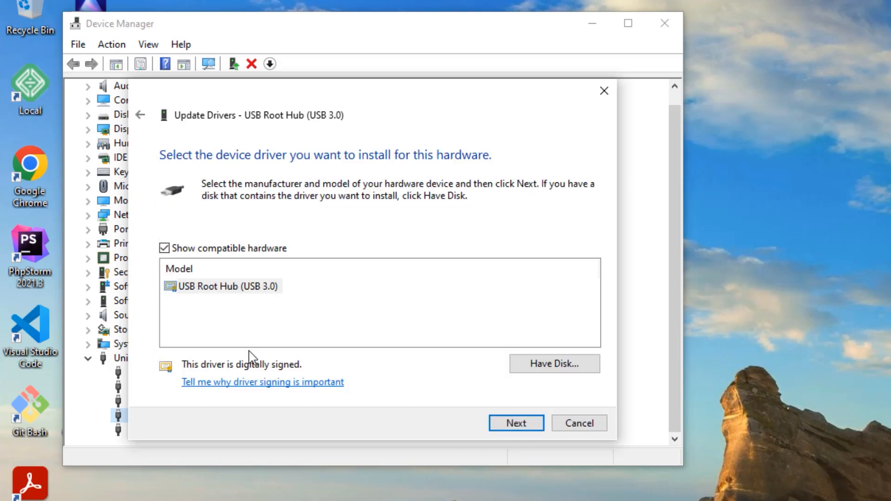
{"action": "left_click", "coordinate": [515, 422]}
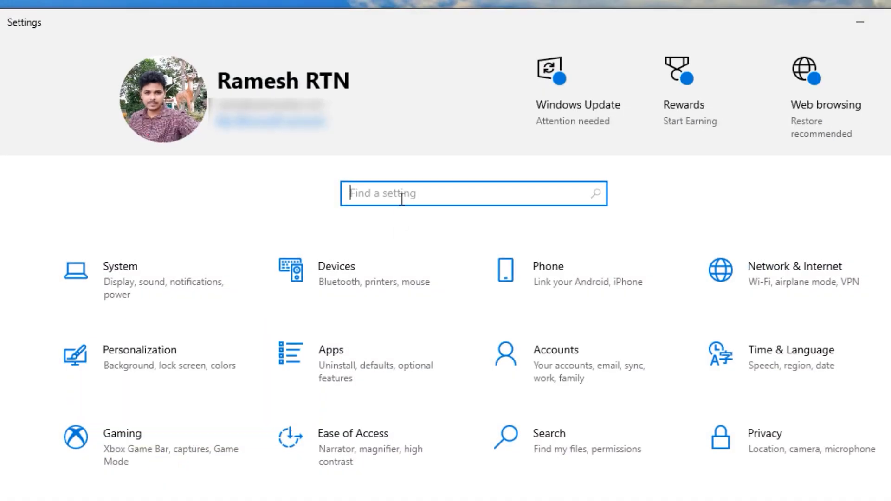
- Search 'power', go through Power & sleep and Additional power settings to the Balanced plan's advanced settings
{"action": "type", "text": "power"}
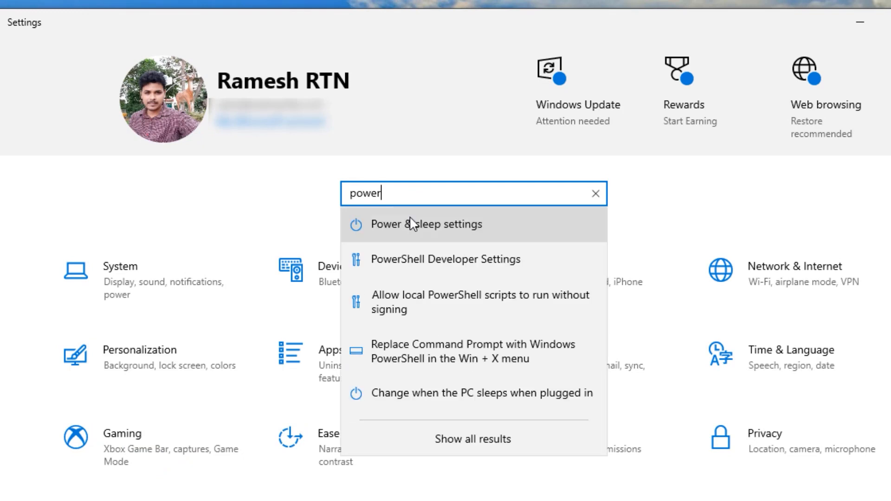
{"action": "left_click", "coordinate": [425, 224]}
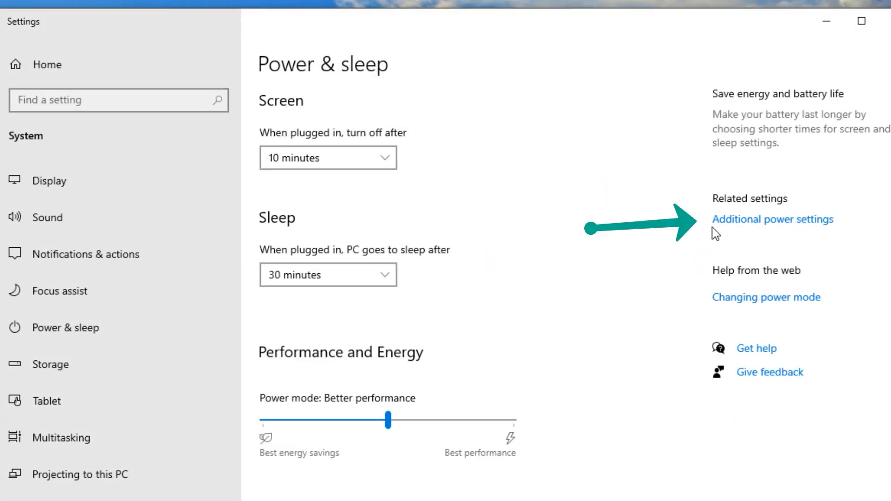
{"action": "mouse_move", "coordinate": [764, 233]}
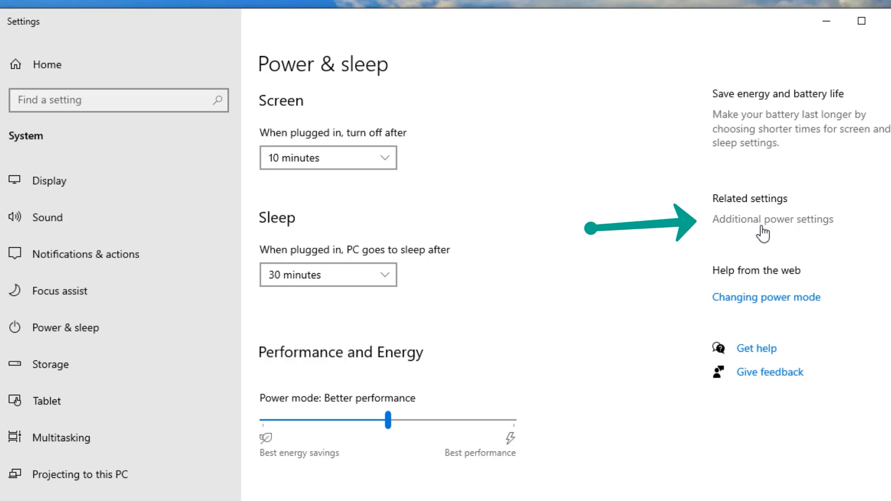
{"action": "left_click", "coordinate": [772, 219]}
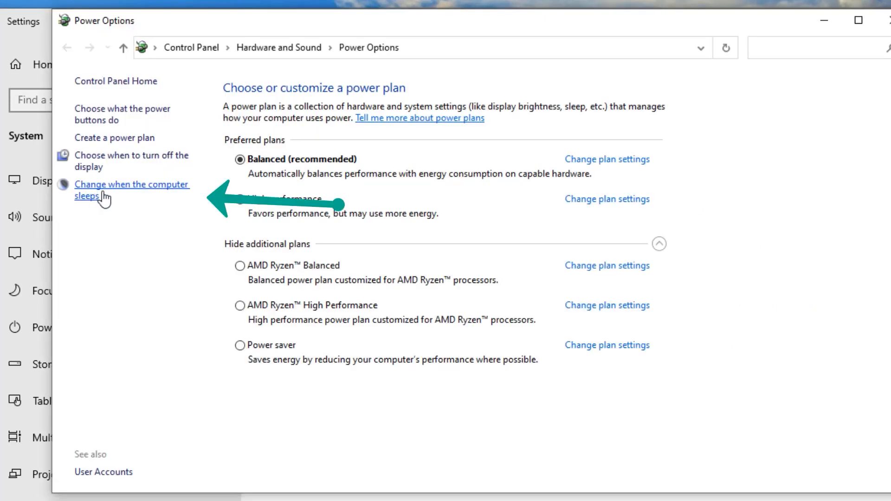
{"action": "mouse_move", "coordinate": [133, 207]}
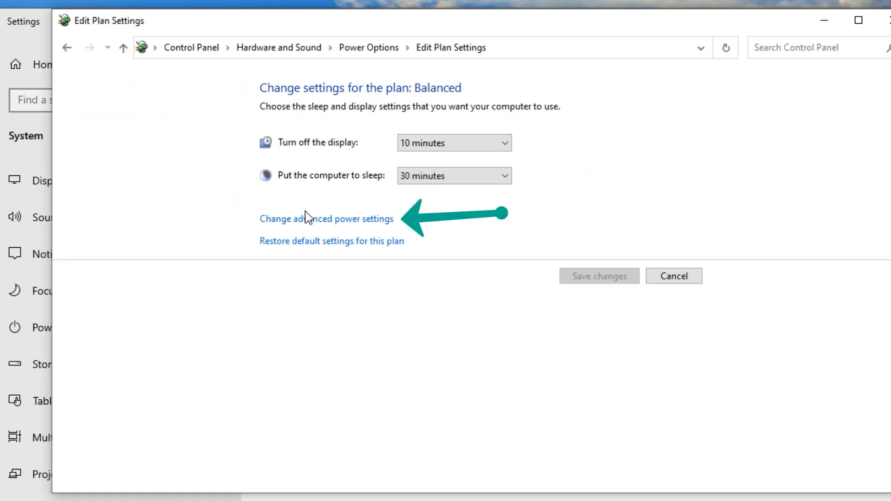
{"action": "mouse_move", "coordinate": [339, 228]}
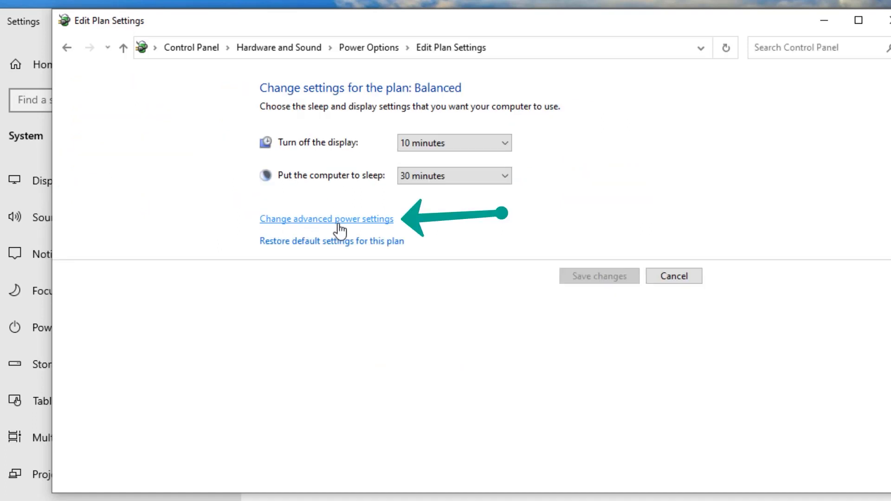
{"action": "left_click", "coordinate": [326, 218]}
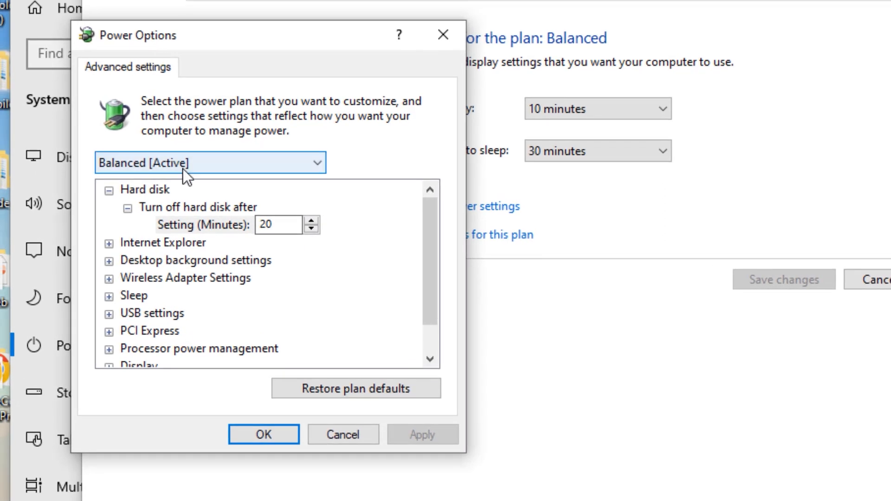
- Set USB selective suspend setting to Disabled, confirm with OK, and close the Settings window
{"action": "scroll", "scroll_direction": "down", "scroll_amount": 3}
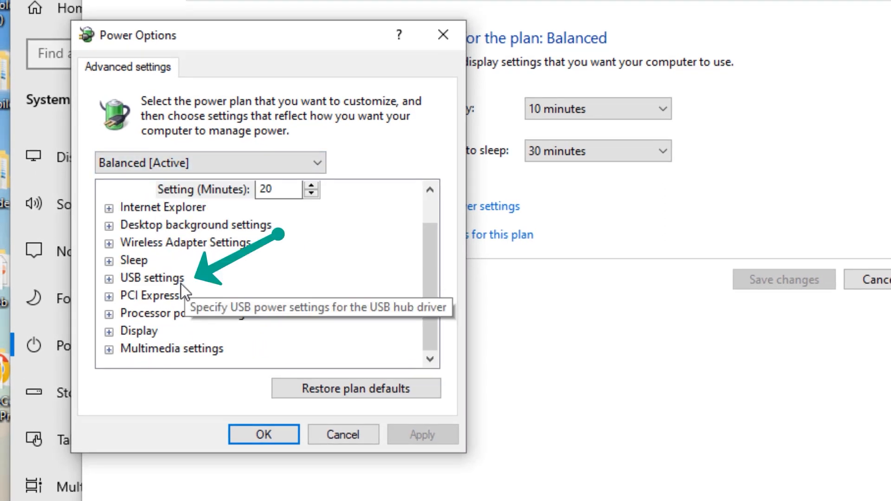
{"action": "mouse_move", "coordinate": [153, 284]}
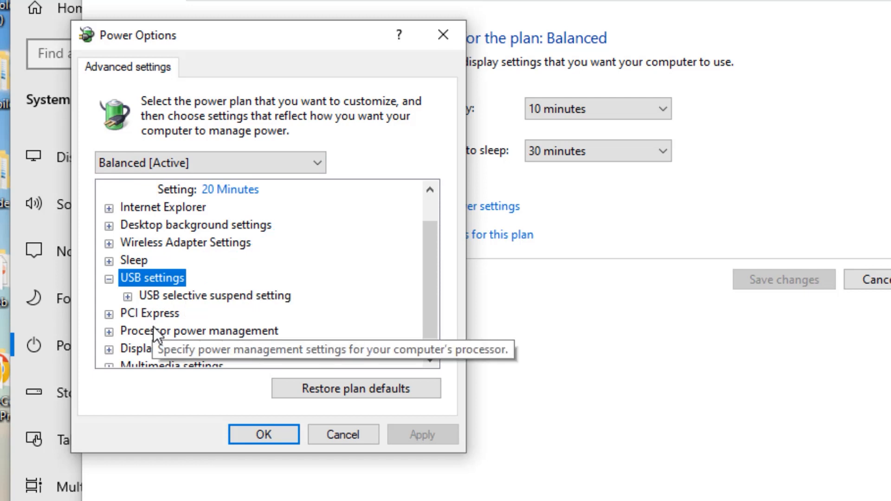
{"action": "left_click", "coordinate": [127, 295]}
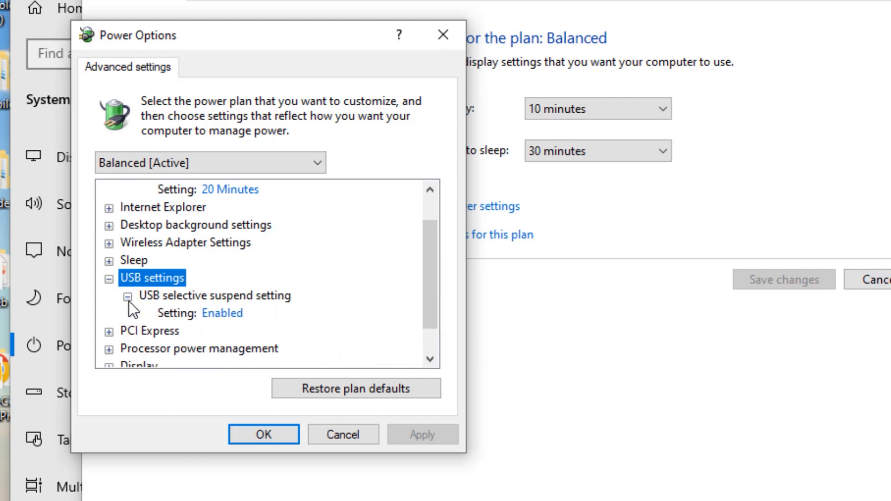
{"action": "mouse_move", "coordinate": [222, 313]}
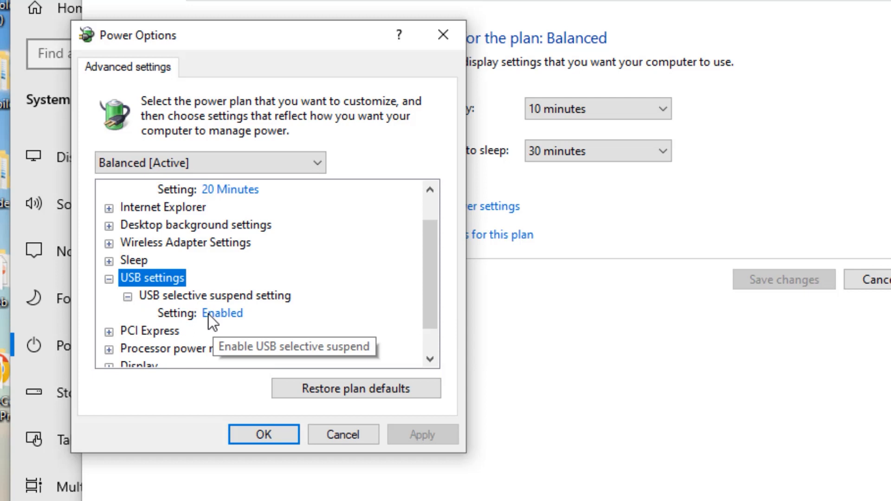
{"action": "mouse_move", "coordinate": [254, 316]}
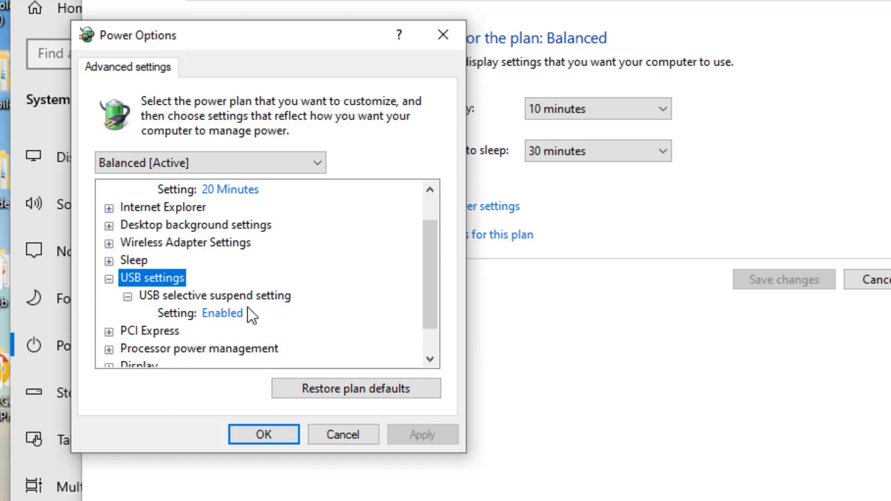
{"action": "left_click", "coordinate": [241, 314]}
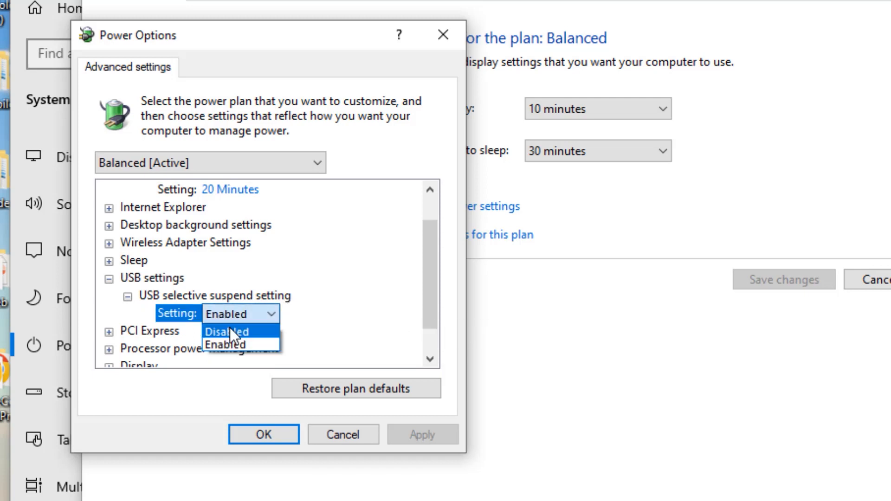
{"action": "left_click", "coordinate": [226, 331]}
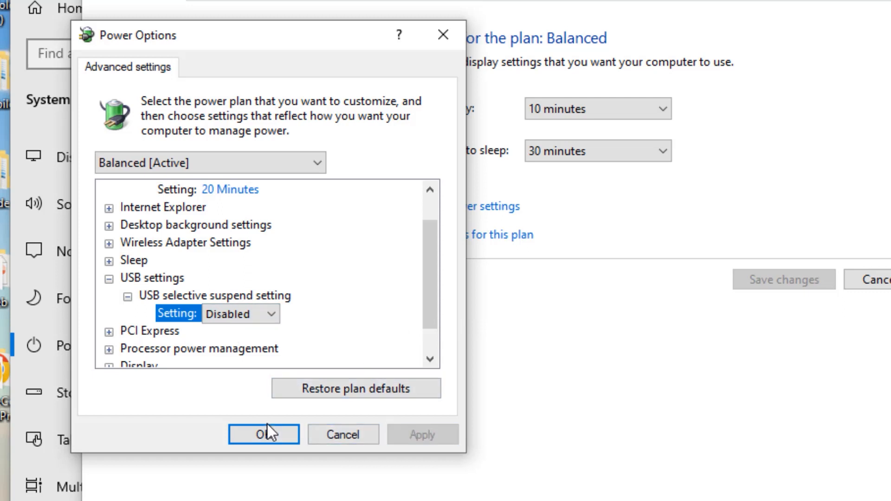
{"action": "left_click", "coordinate": [263, 434]}
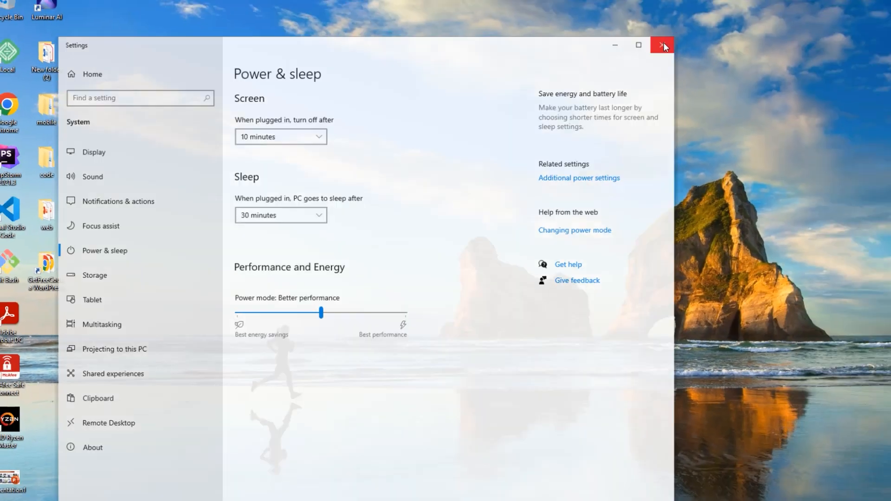
{"action": "left_click", "coordinate": [662, 45]}
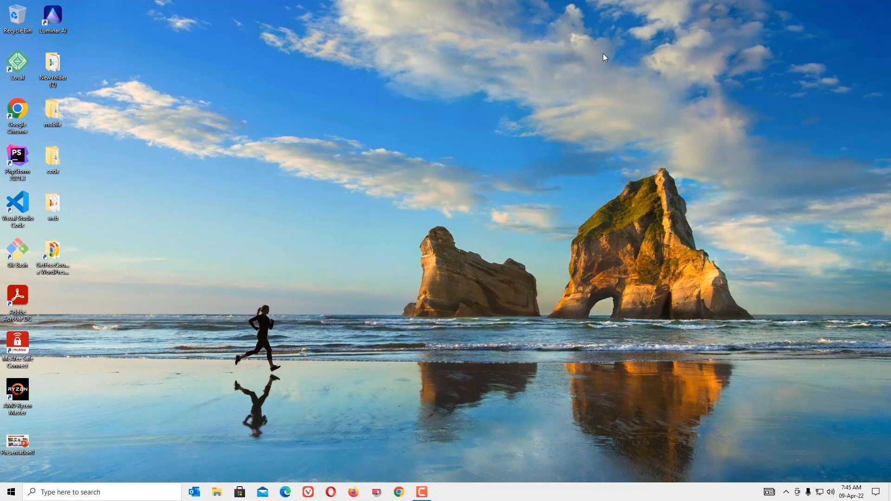